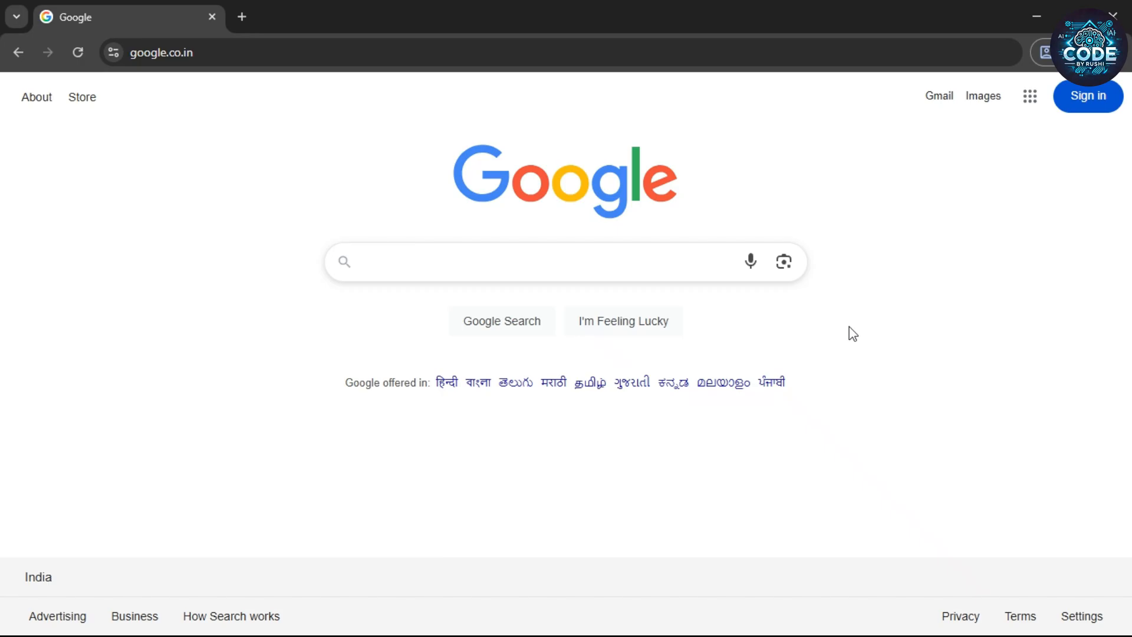
Step: Search Google for 'Google Whisk Ai' and open the labs.google/fx Whisk result
type("Google Whisk Ai")
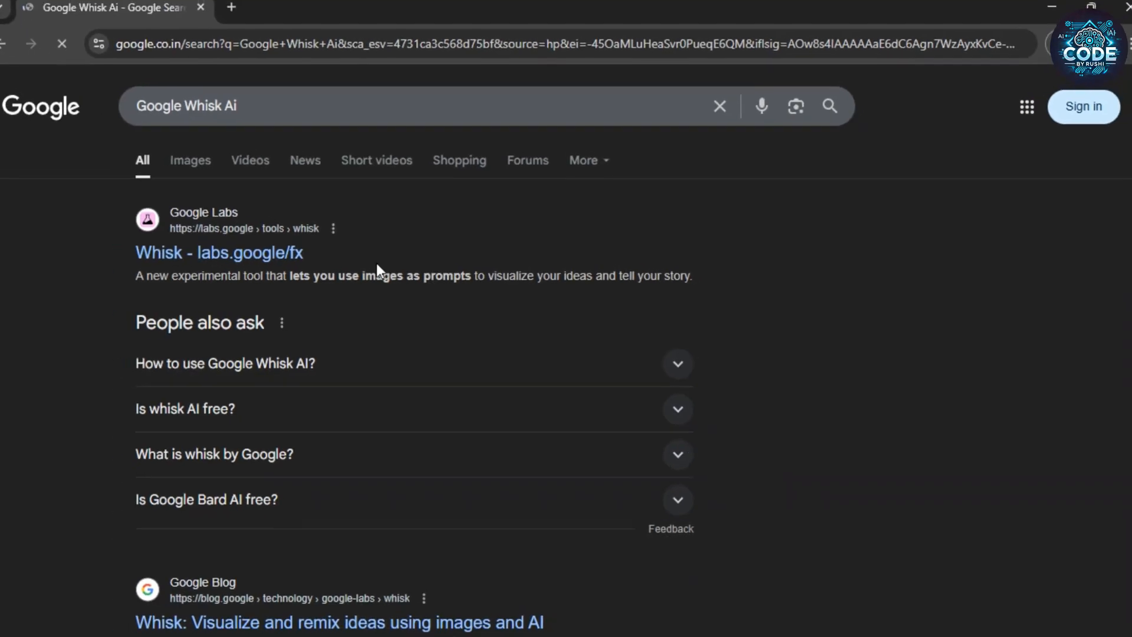
left_click(219, 252)
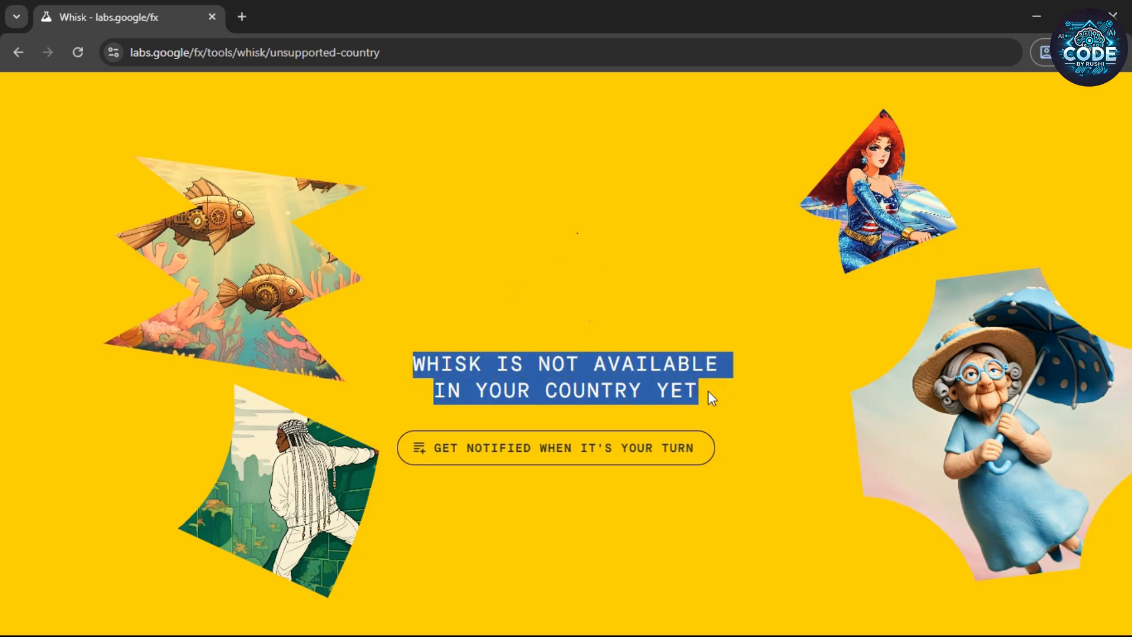
left_click(242, 16)
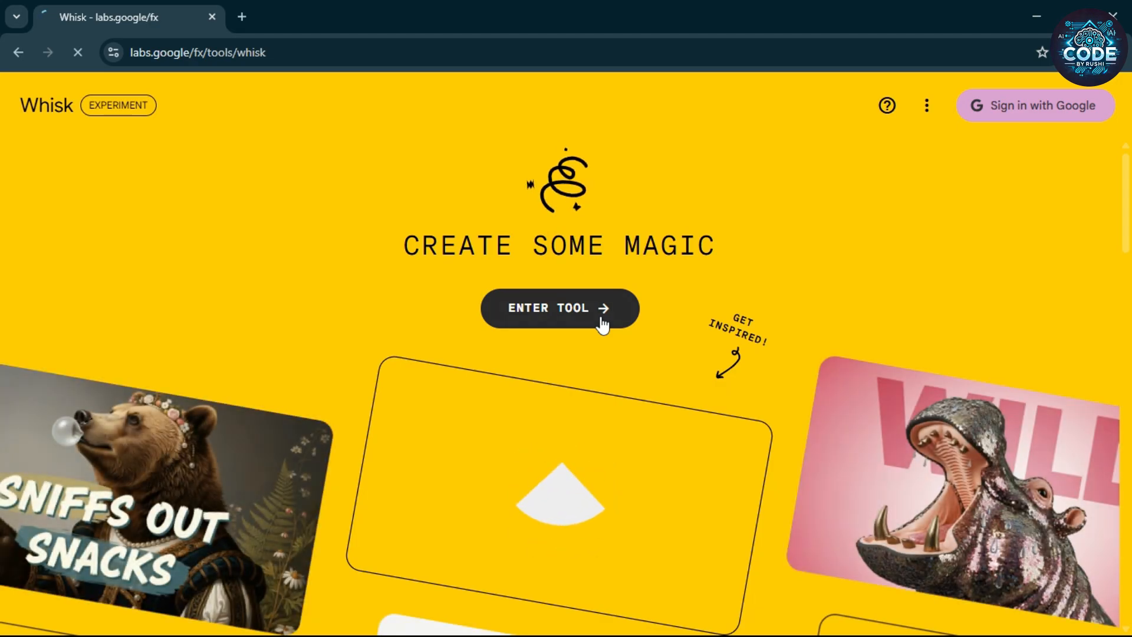
Step: Enter the Whisk tool and clear the welcome, marketing and privacy onboarding dialogs
left_click(559, 308)
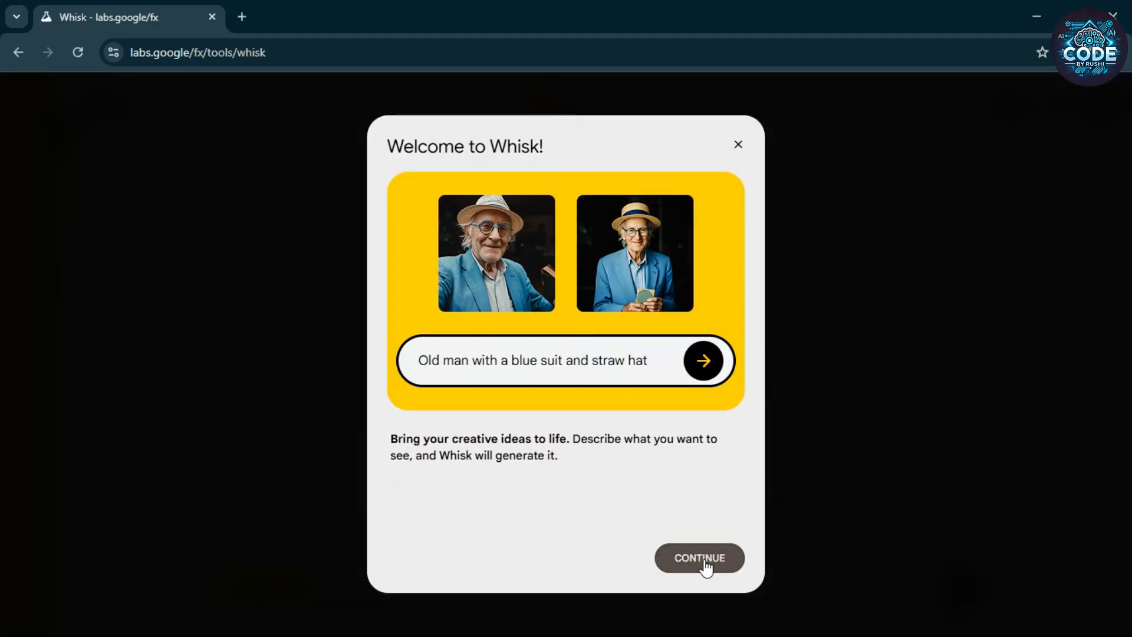
left_click(698, 557)
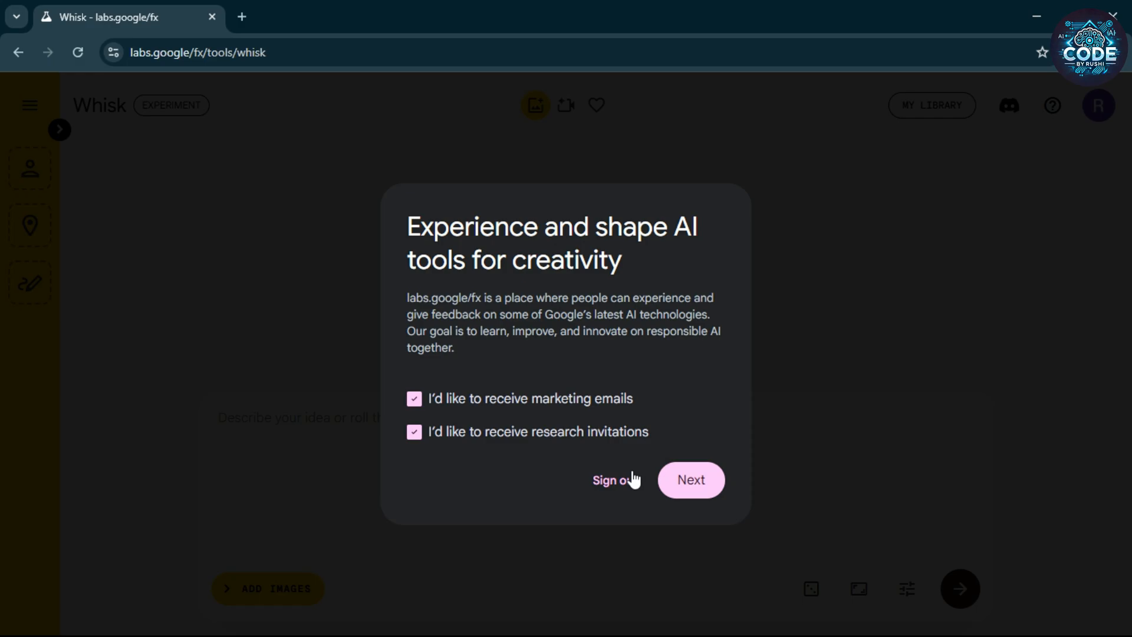
left_click(689, 479)
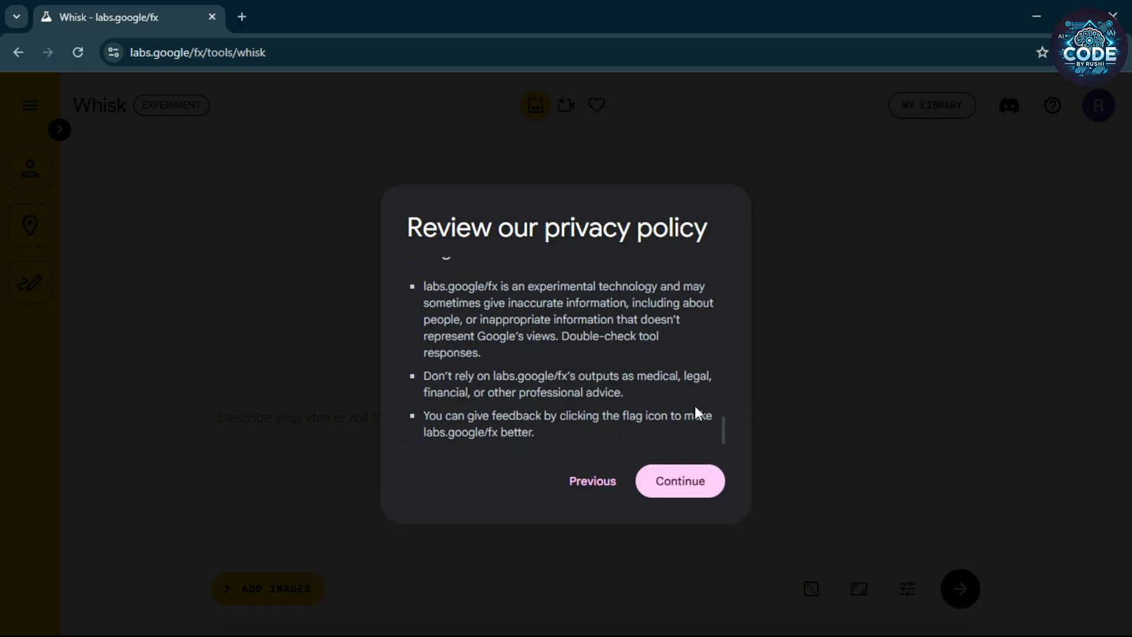
left_click(678, 481)
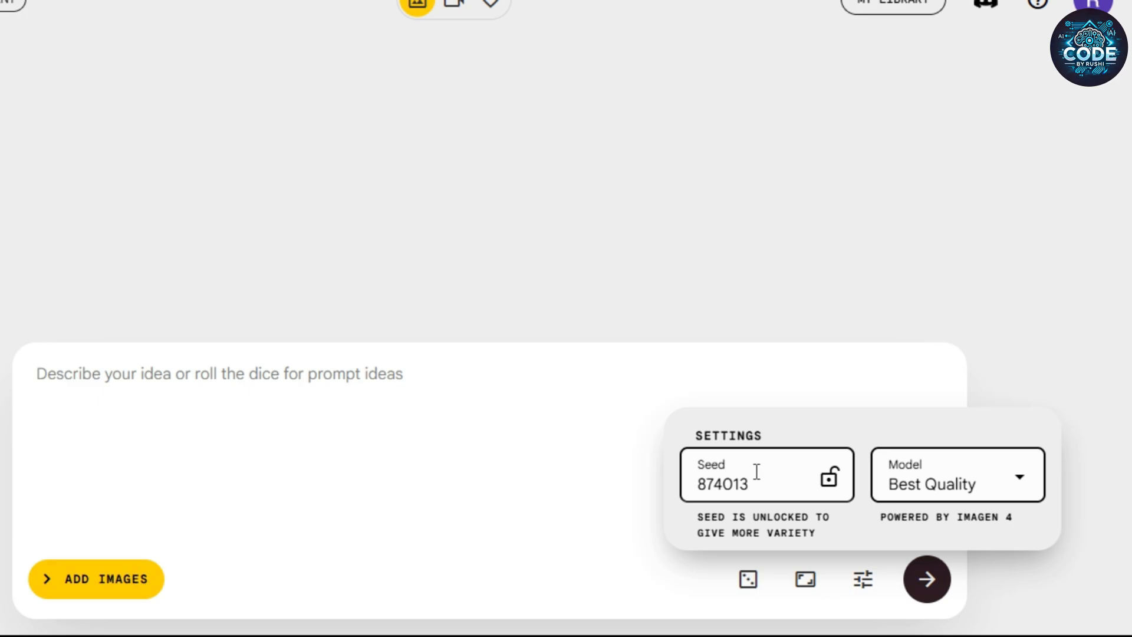
Step: Toggle the seed lock back to unlocked and set aspect ratio to Portrait 9:16
left_click(829, 476)
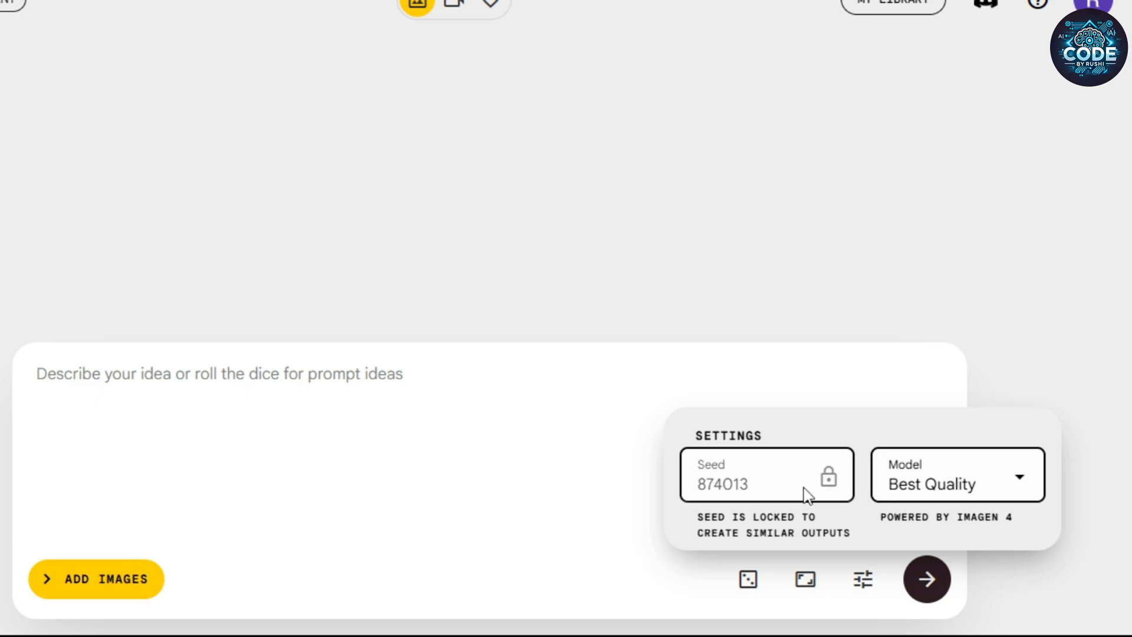
left_click(828, 477)
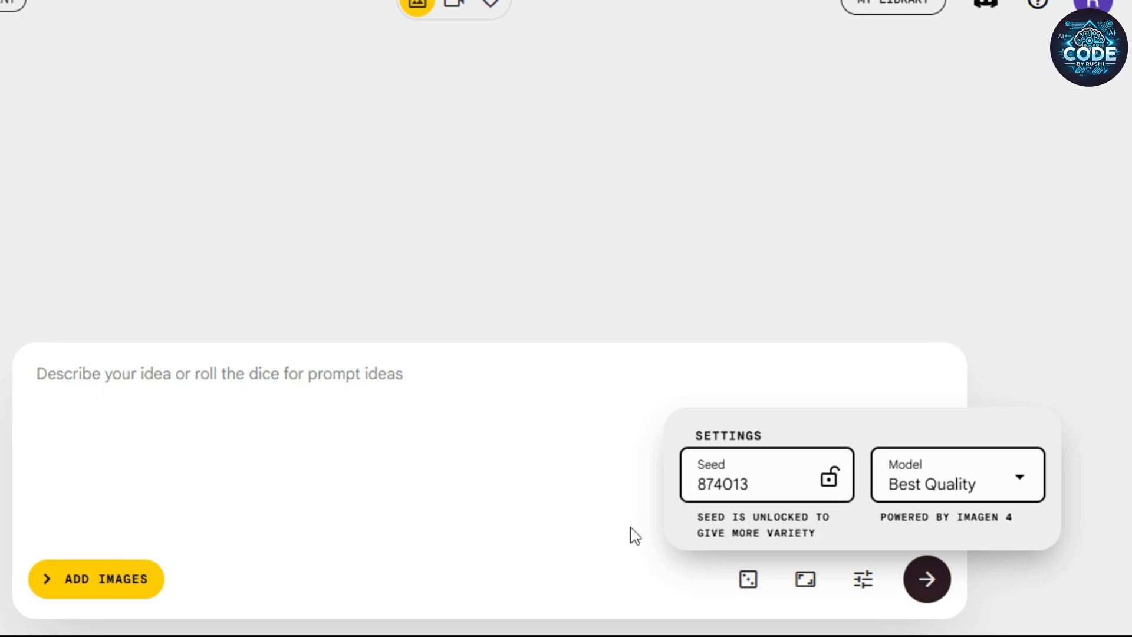
left_click(804, 578)
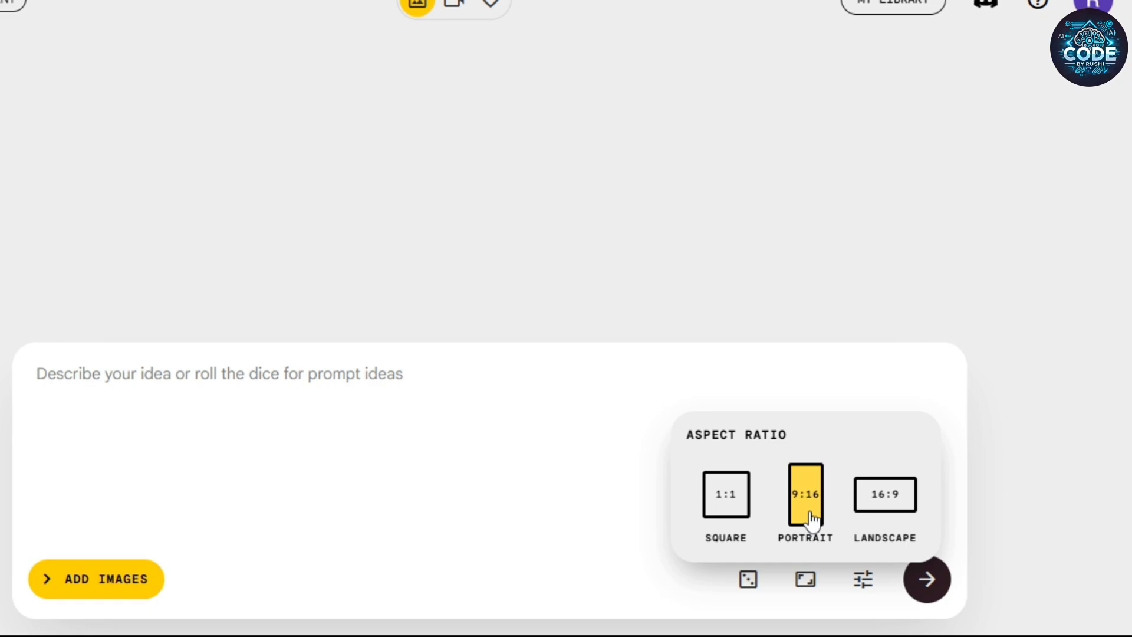
left_click(806, 580)
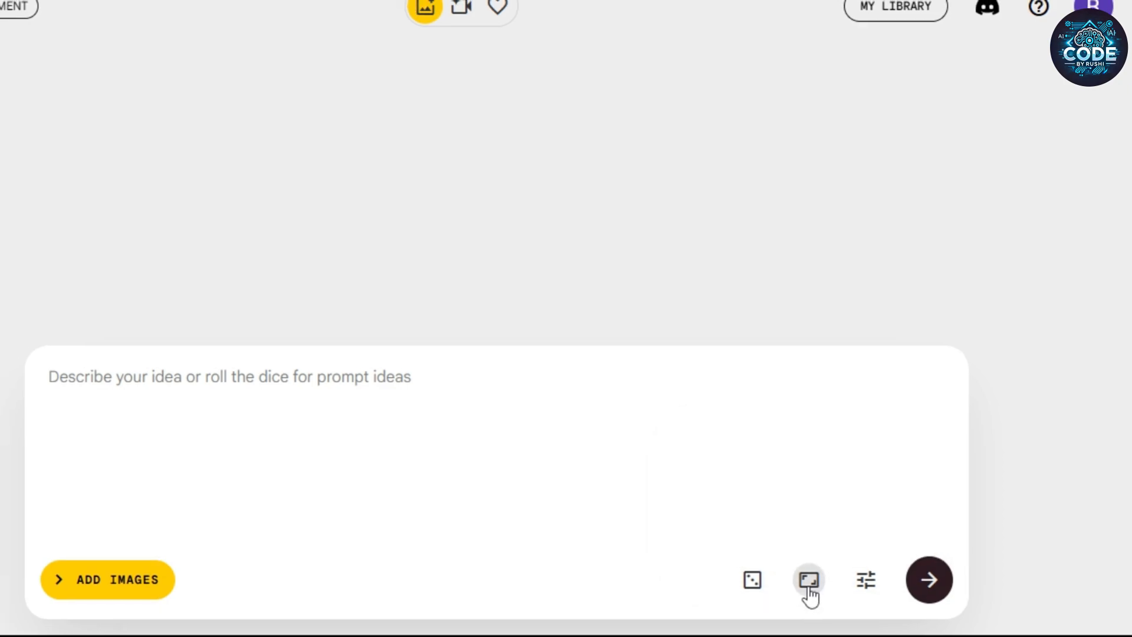
Step: Enter the prompt 'A cute cat & a Young Girl Sitting on a Bench in the Park with Sunset'
type("A cute")
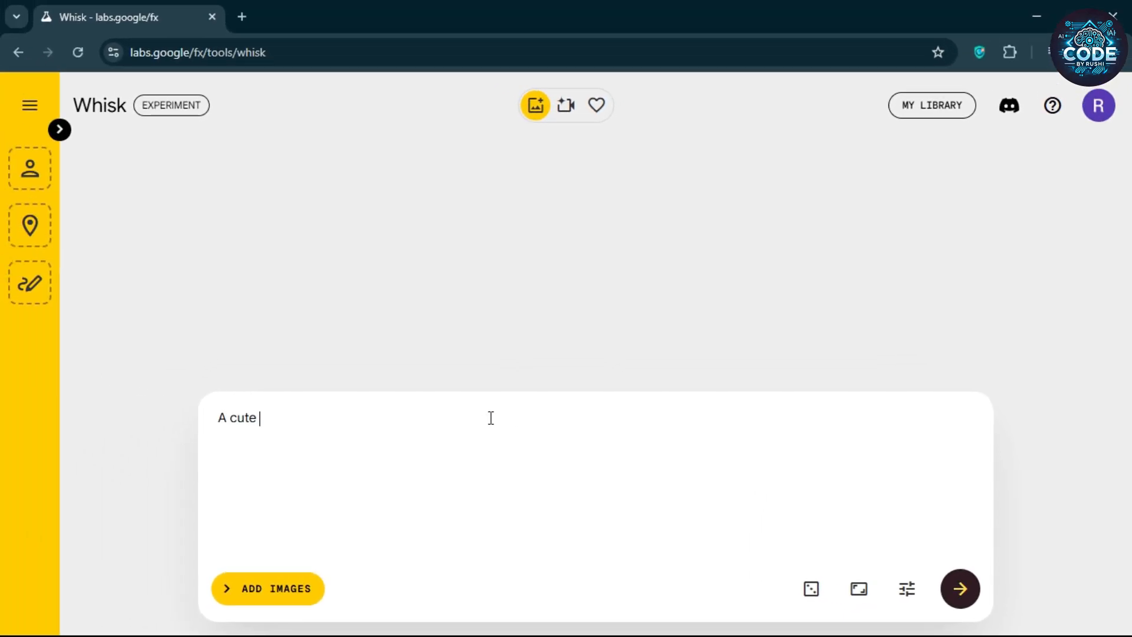
type("cat & a Young Girl Sitting on a Bench")
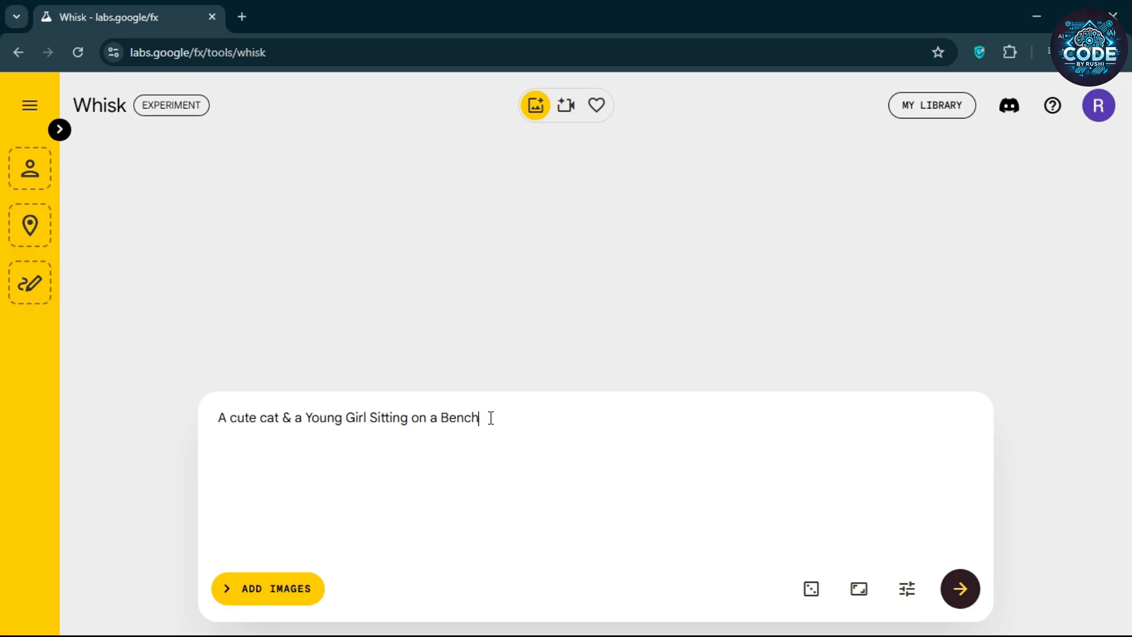
type("in the Park with Sunset")
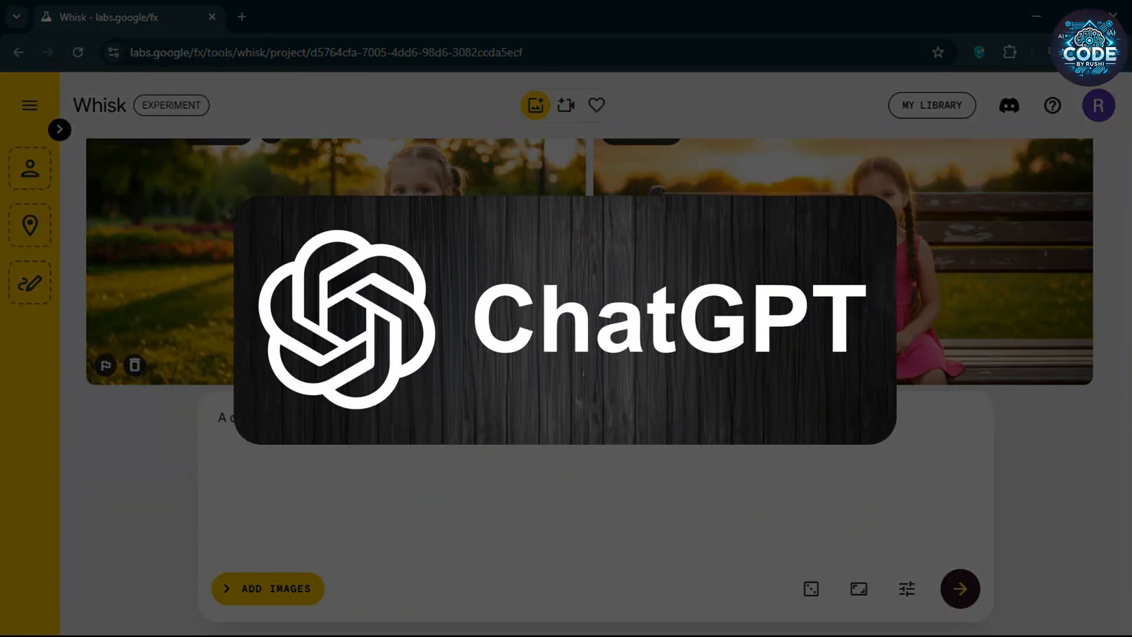
Step: Ask ChatGPT to give this prompt in more detail for a realistic Google Whisk image
right_click(465, 440)
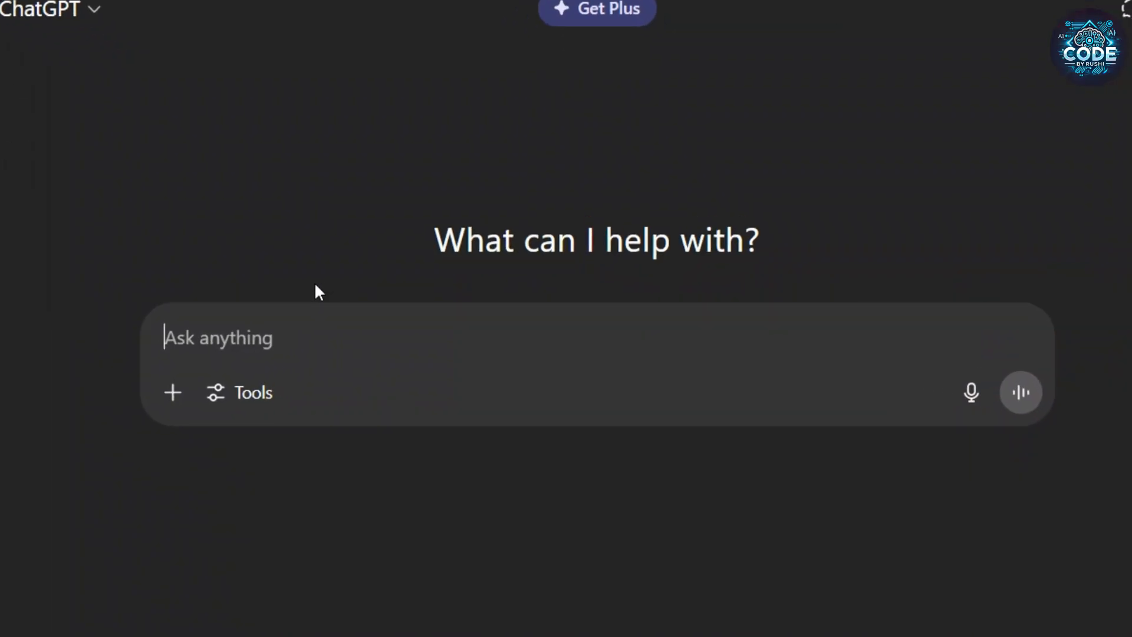
type("Give me this prompt")
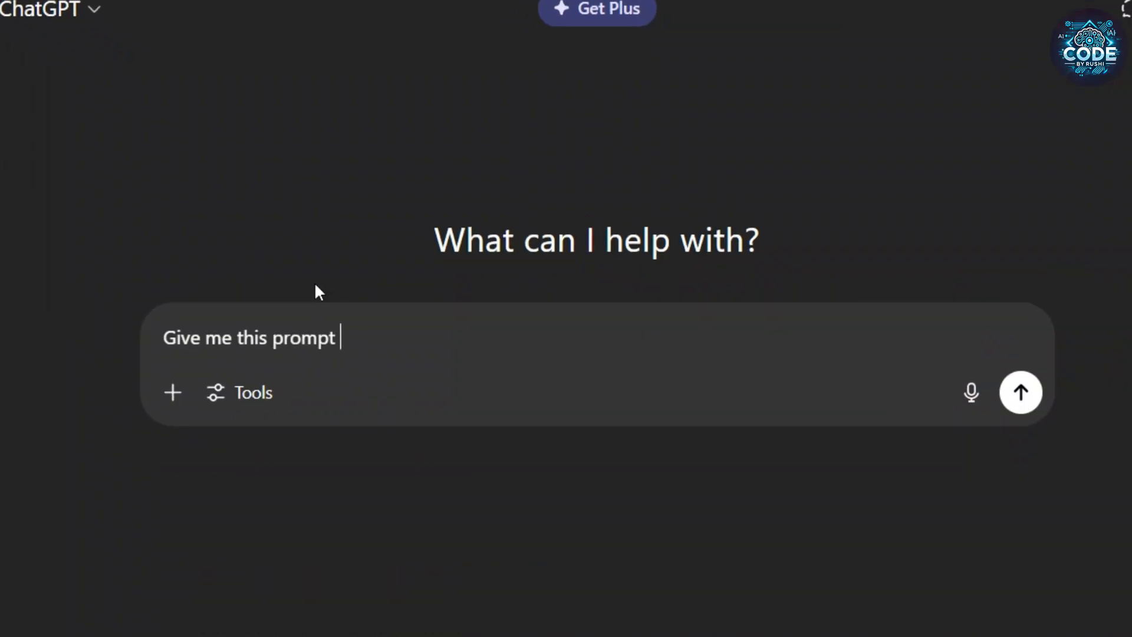
type("in more details to generate")
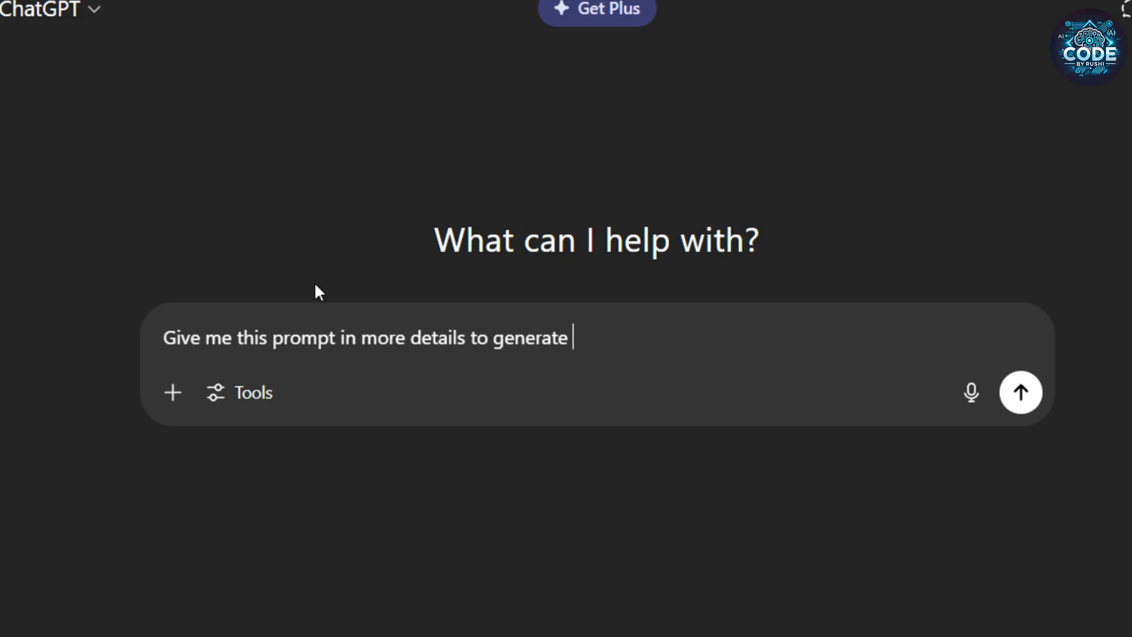
type("Realistic image using Google Whisk Ai")
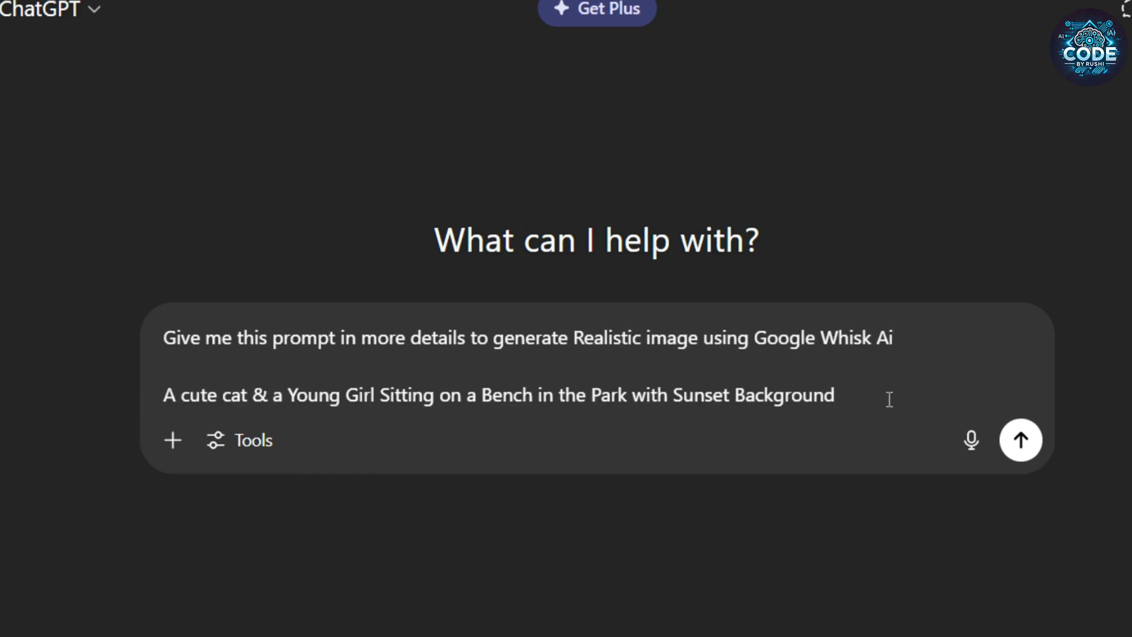
left_click(1020, 440)
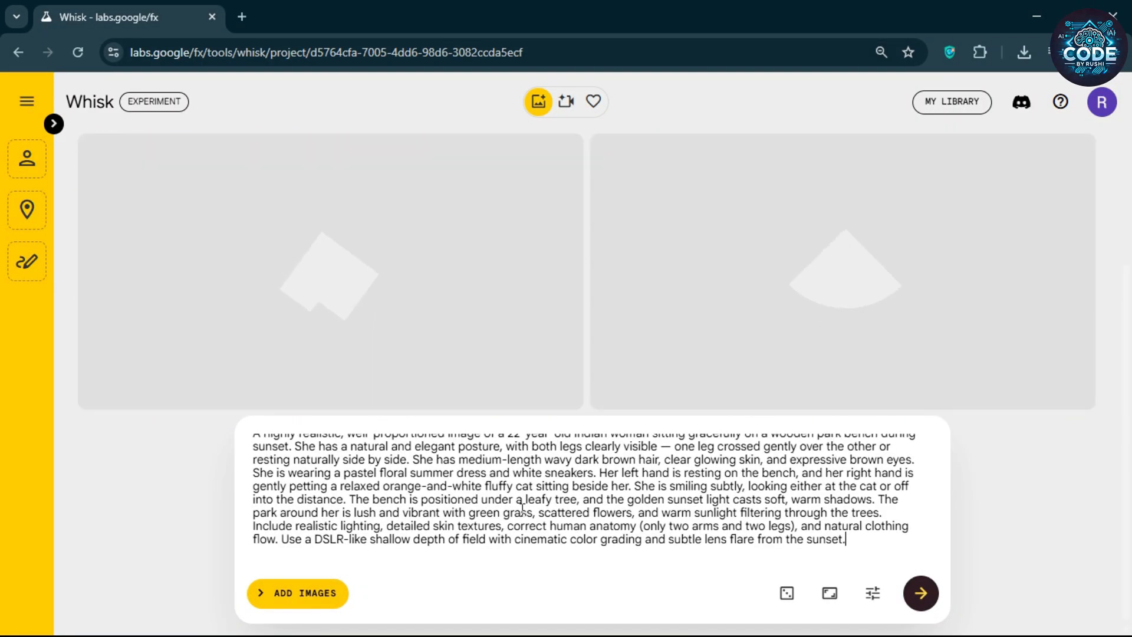
Step: Generate images from ChatGPT's detailed woman-on-bench prompt
left_click(919, 592)
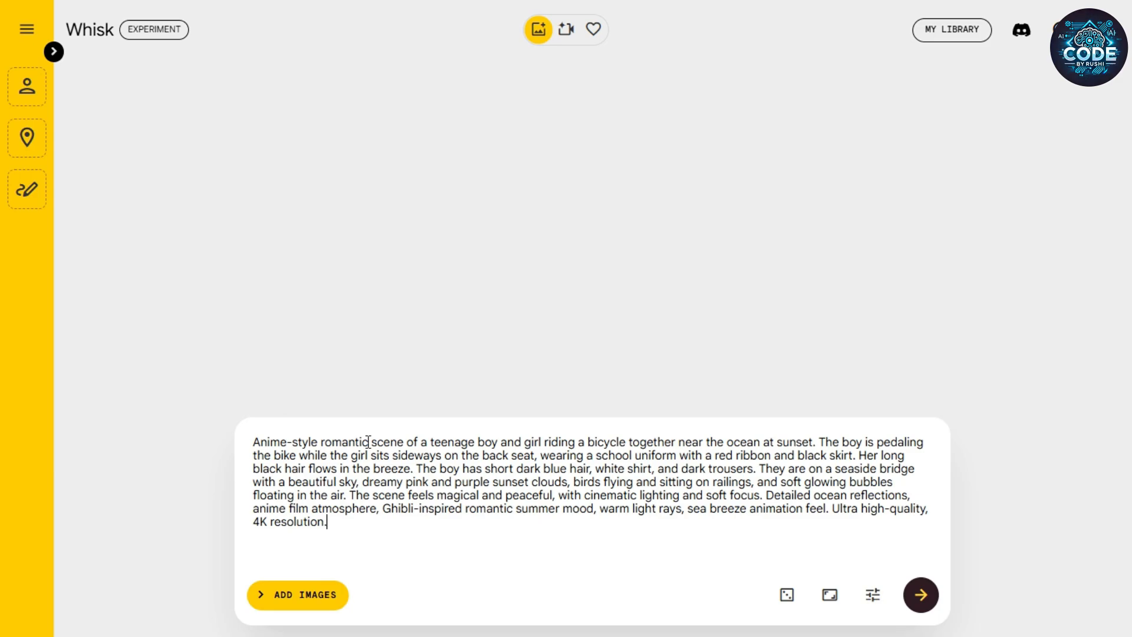
Step: Generate the anime bicycle-by-the-ocean prompt, then start a fresh empty prompt
left_click(919, 594)
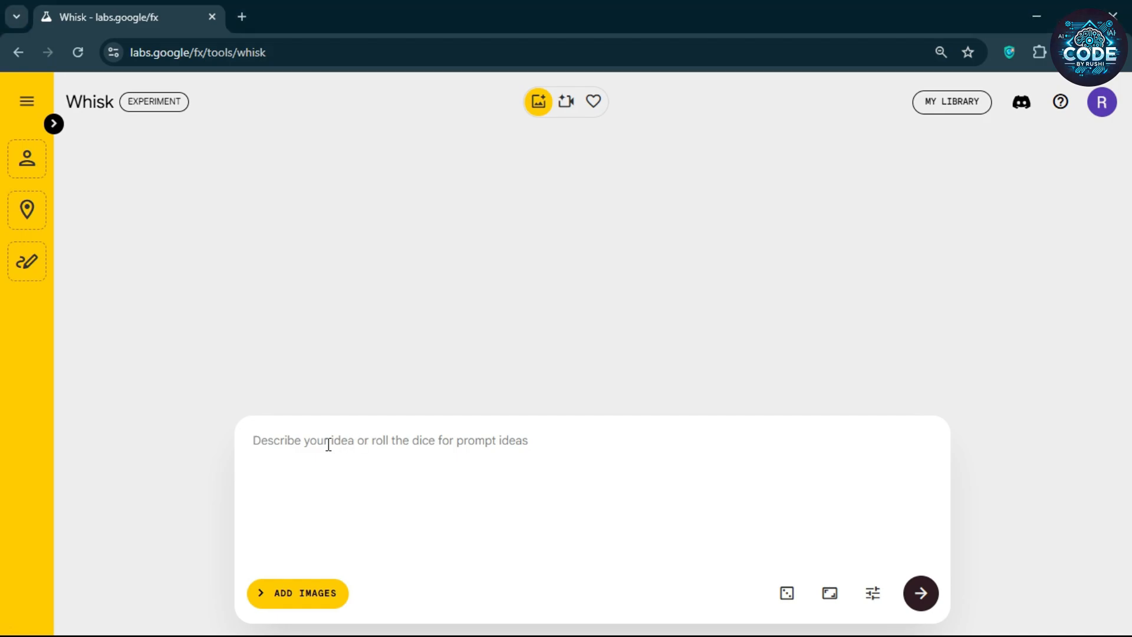
left_click(920, 593)
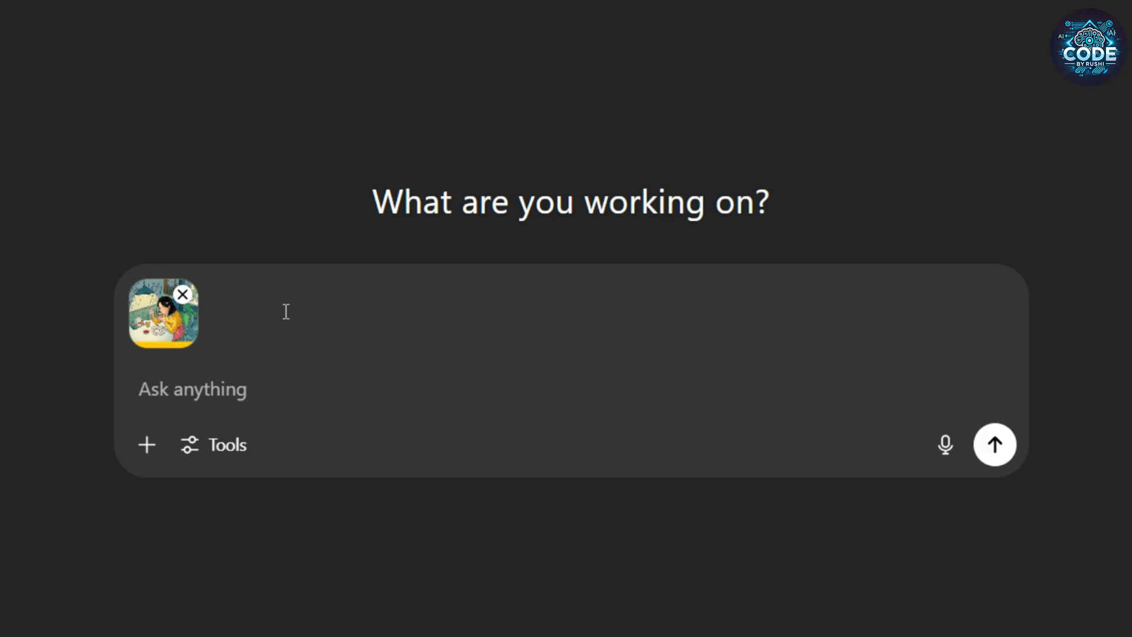
Step: Ask ChatGPT for a prompt to generate similar images in Google Whisk from the illustration
type("i want to genrete simiar")
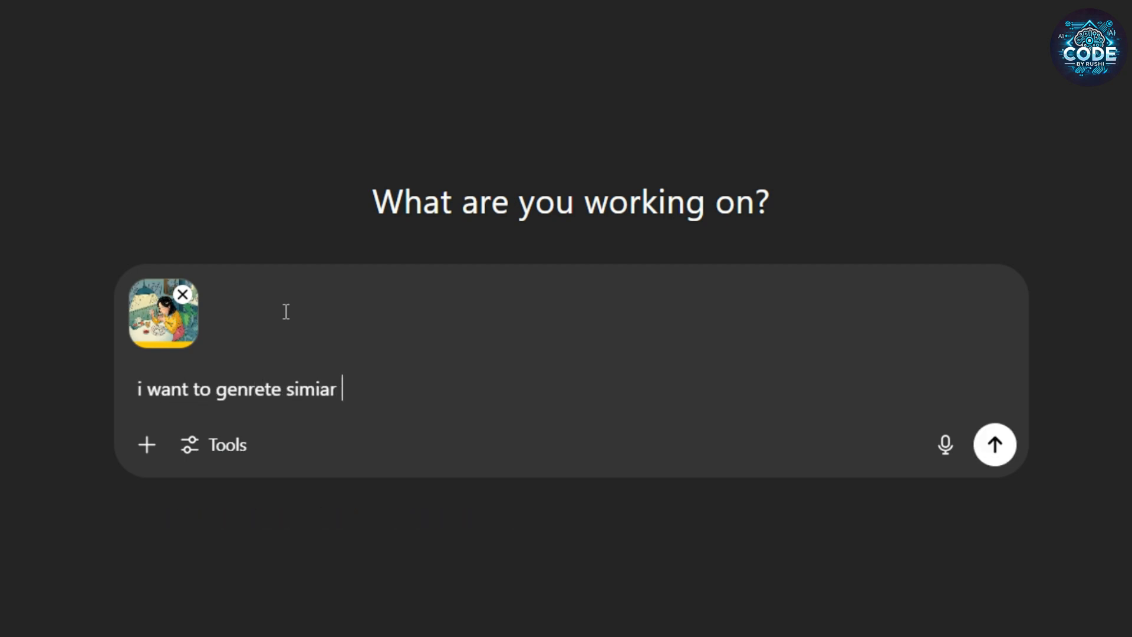
type("images using Googlw Whisk A")
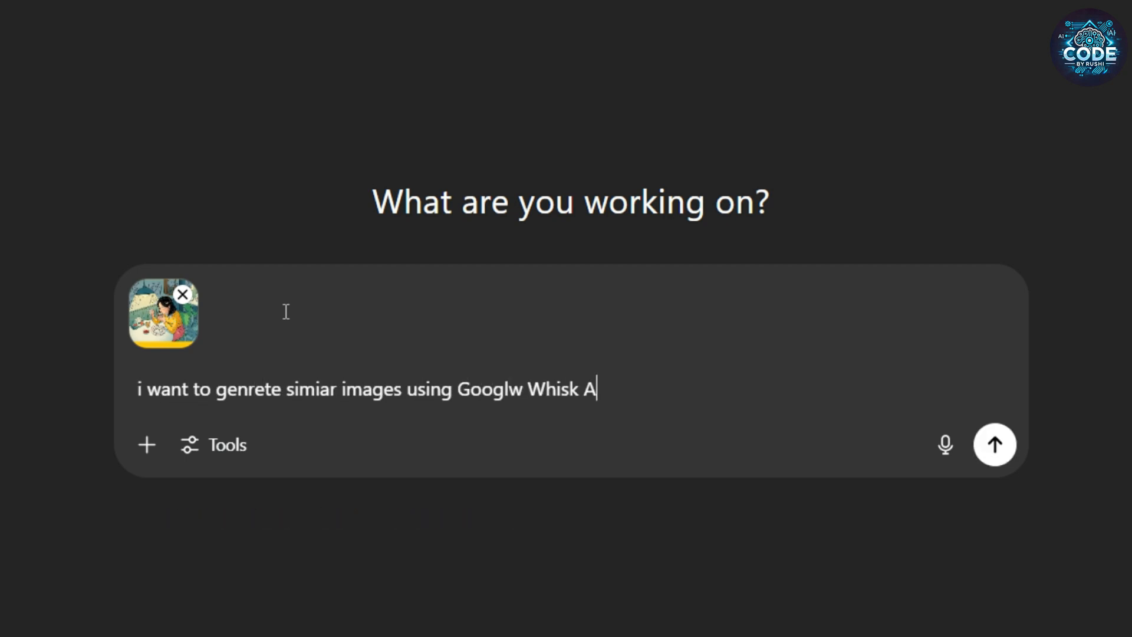
left_click(994, 444)
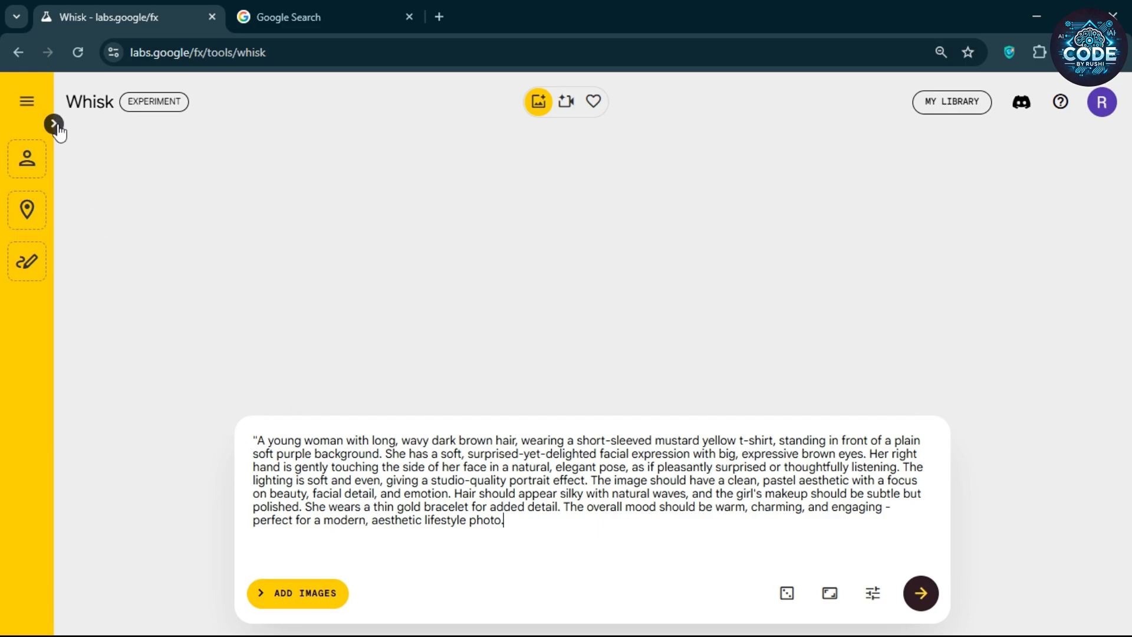
Step: Reveal Whisk's Subject and Scene reference image slots and scroll down
left_click(54, 124)
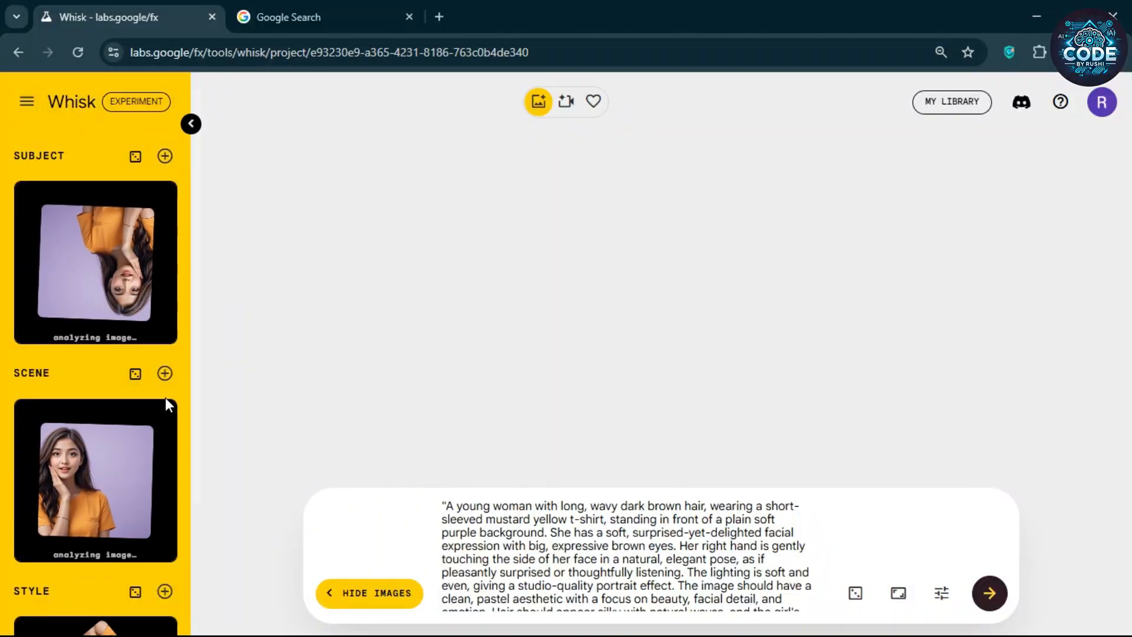
scroll("down", 3)
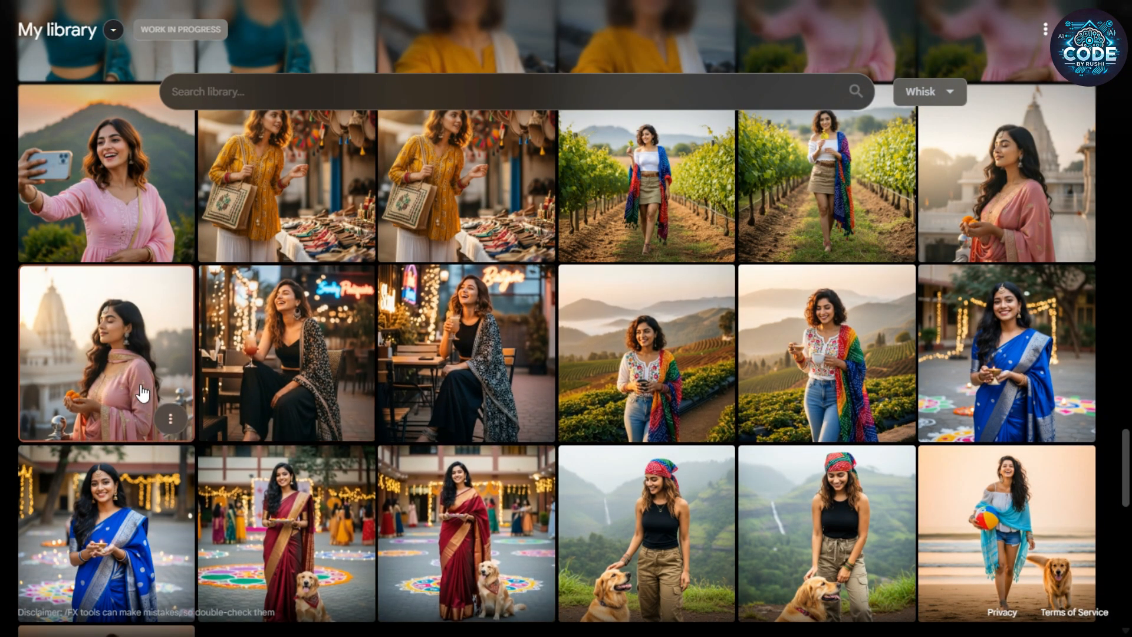
Step: Scroll the Whisk library past portraits of women in red kurtas, hoodie-wearing men and mall selfies
scroll("down", 3)
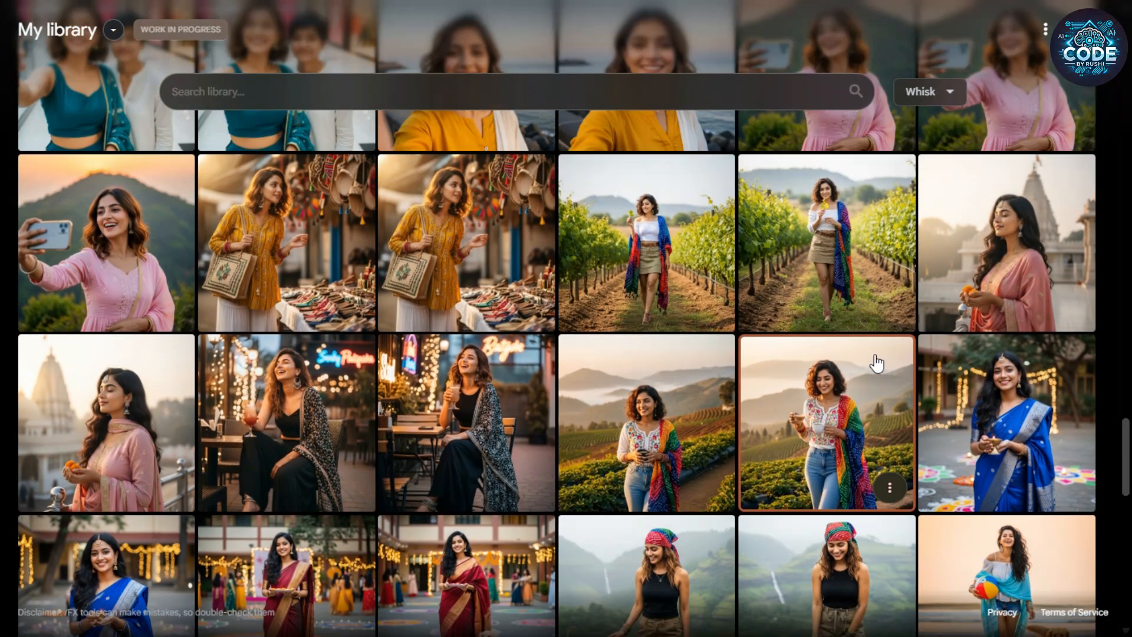
scroll("down", 3)
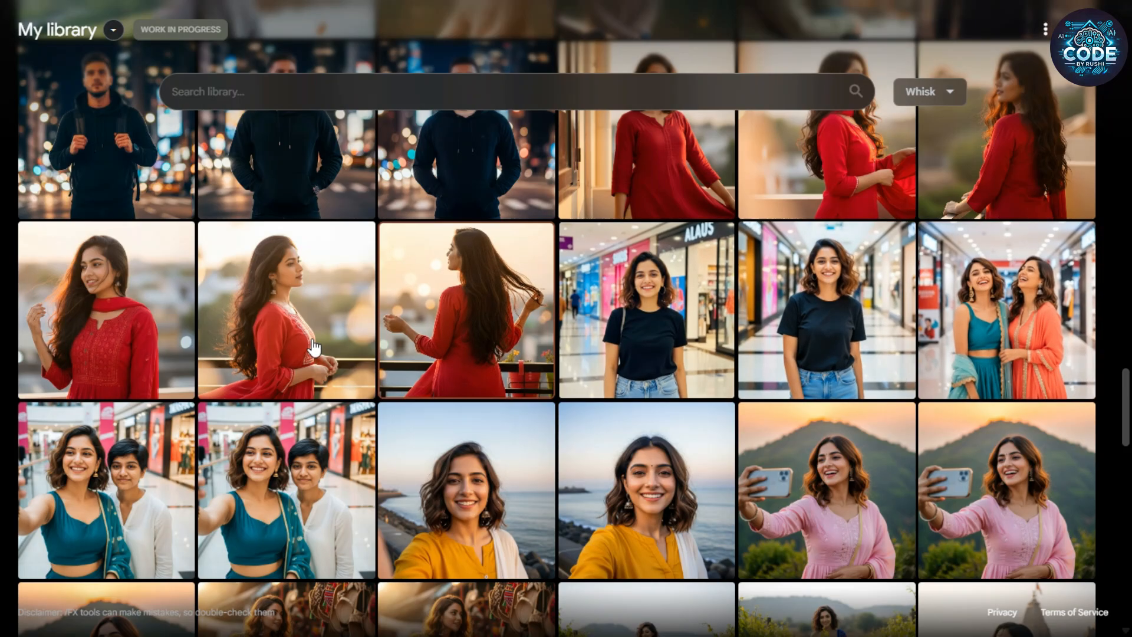
scroll("down", 3)
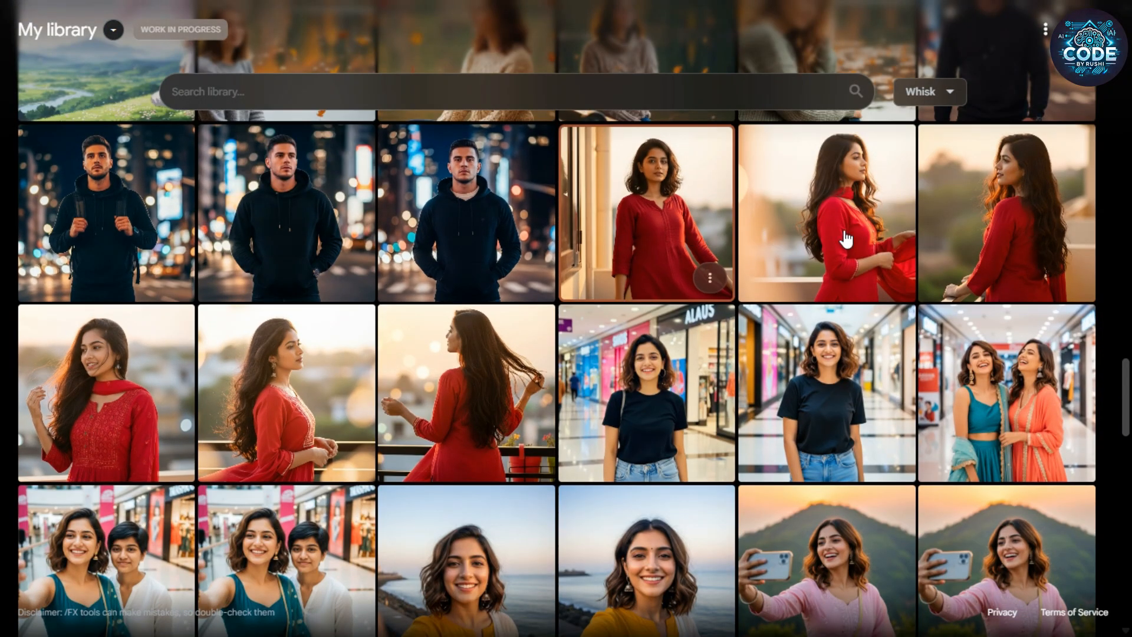